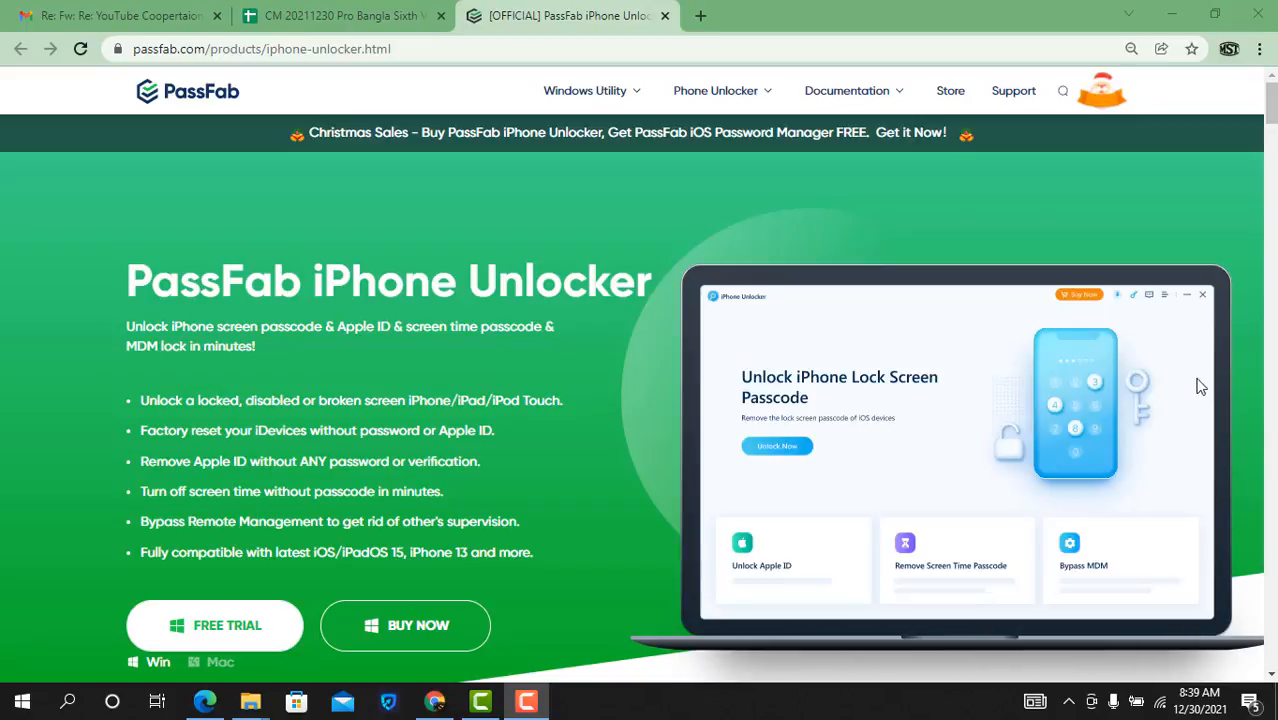
mouse_move(352, 404)
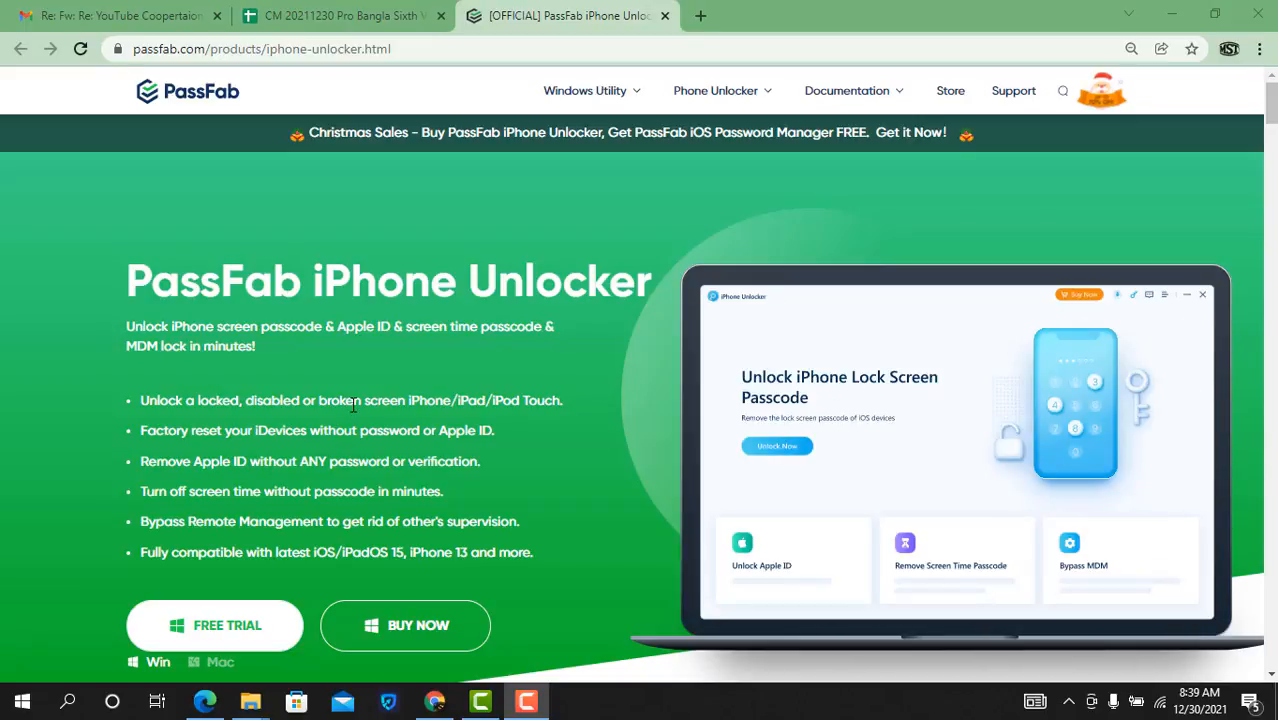
mouse_move(428, 404)
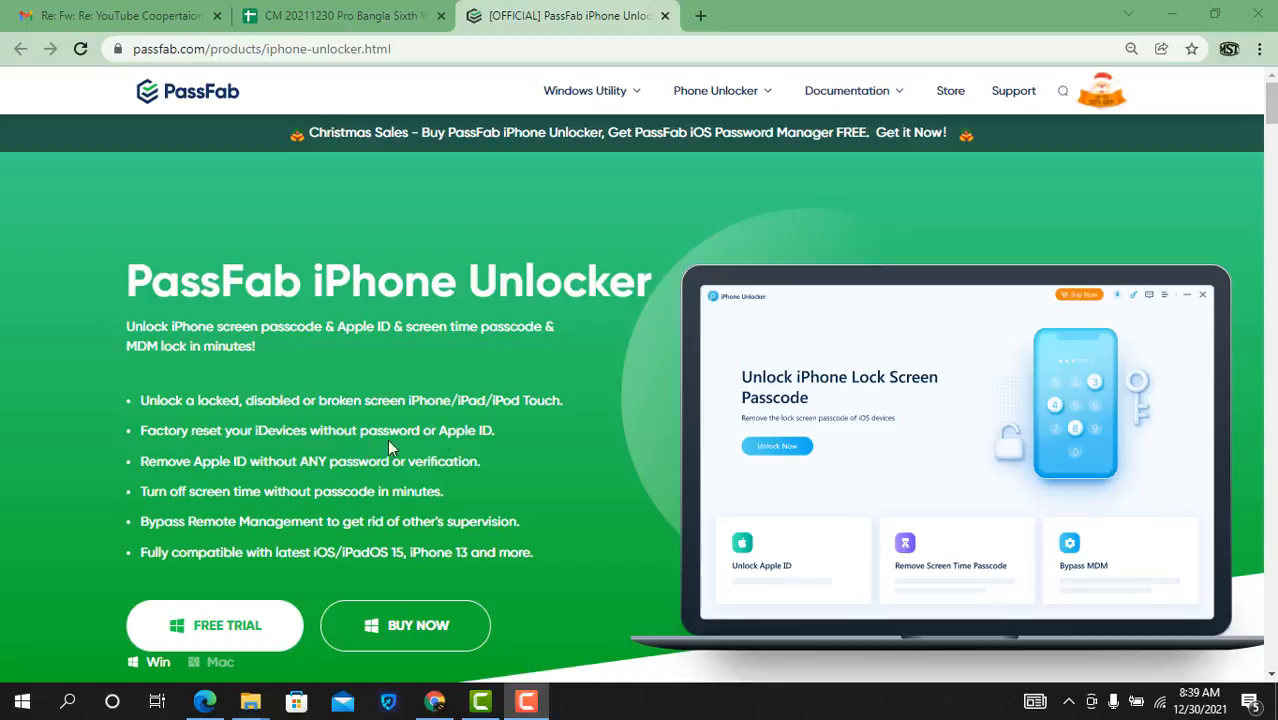
mouse_move(484, 432)
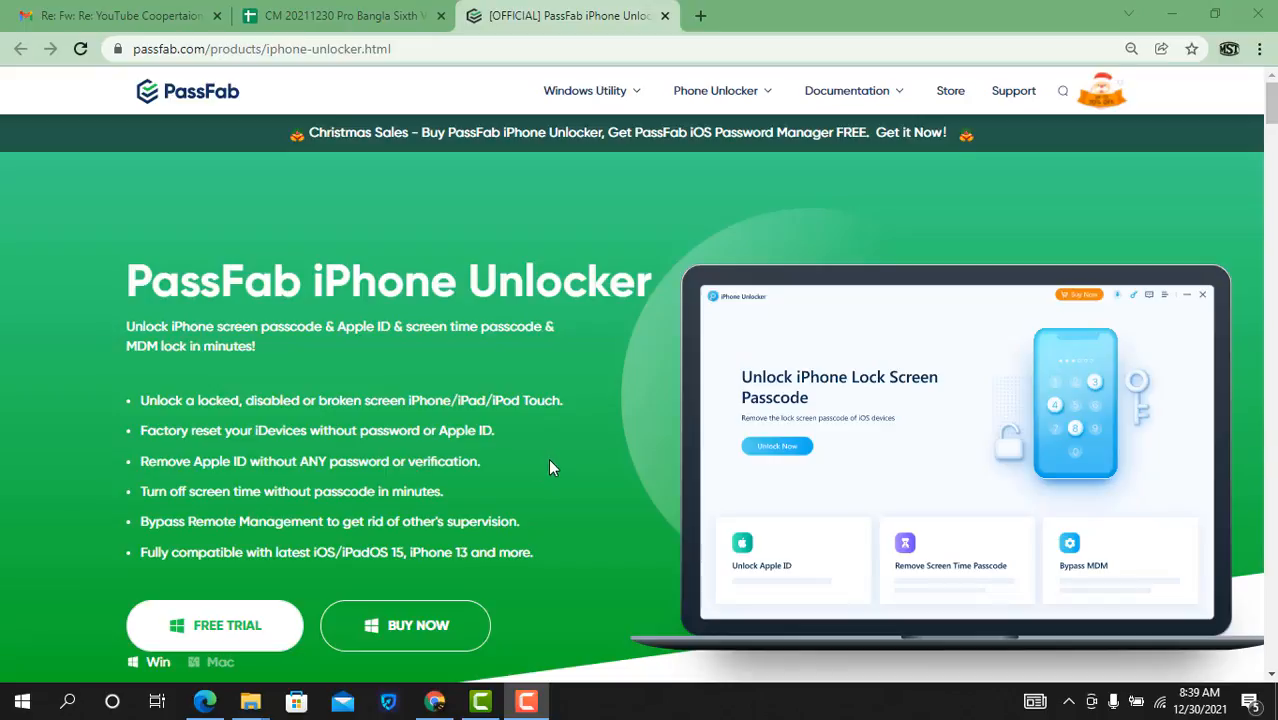
- Highlight the 'Bypass Remote Management' feature line on the iPhone Unlocker product page
double_click(162, 520)
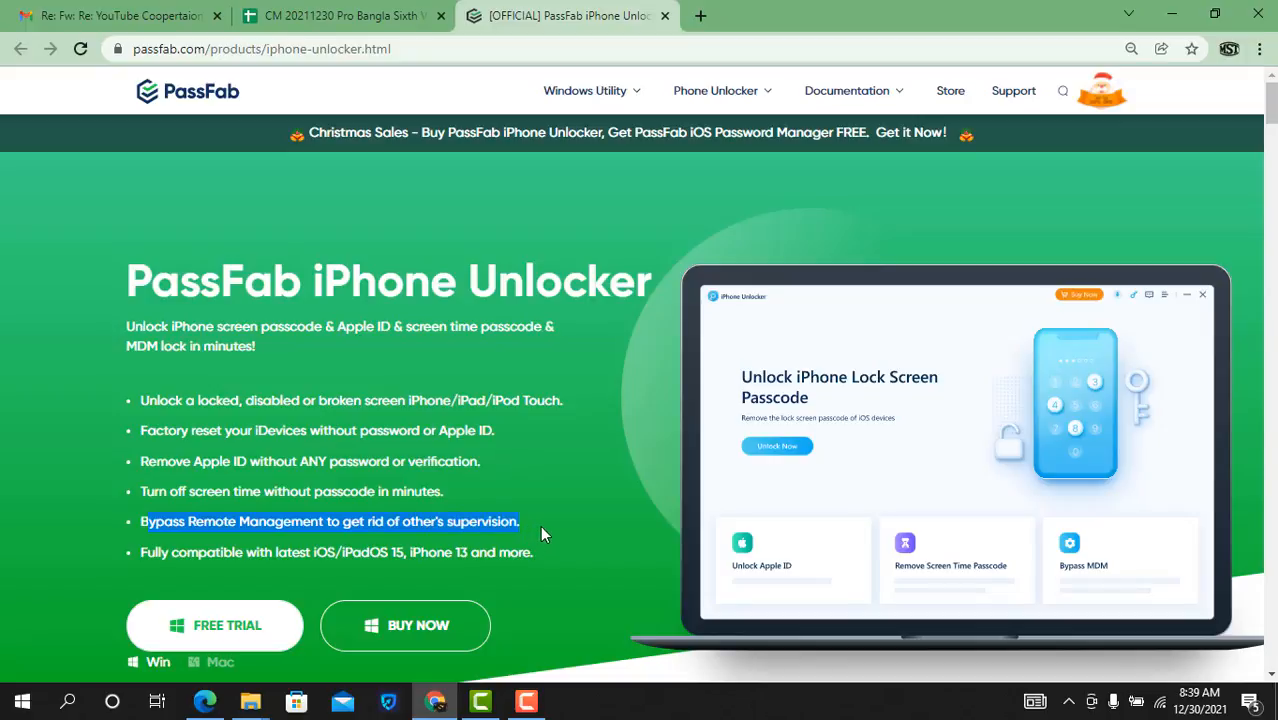
mouse_move(536, 500)
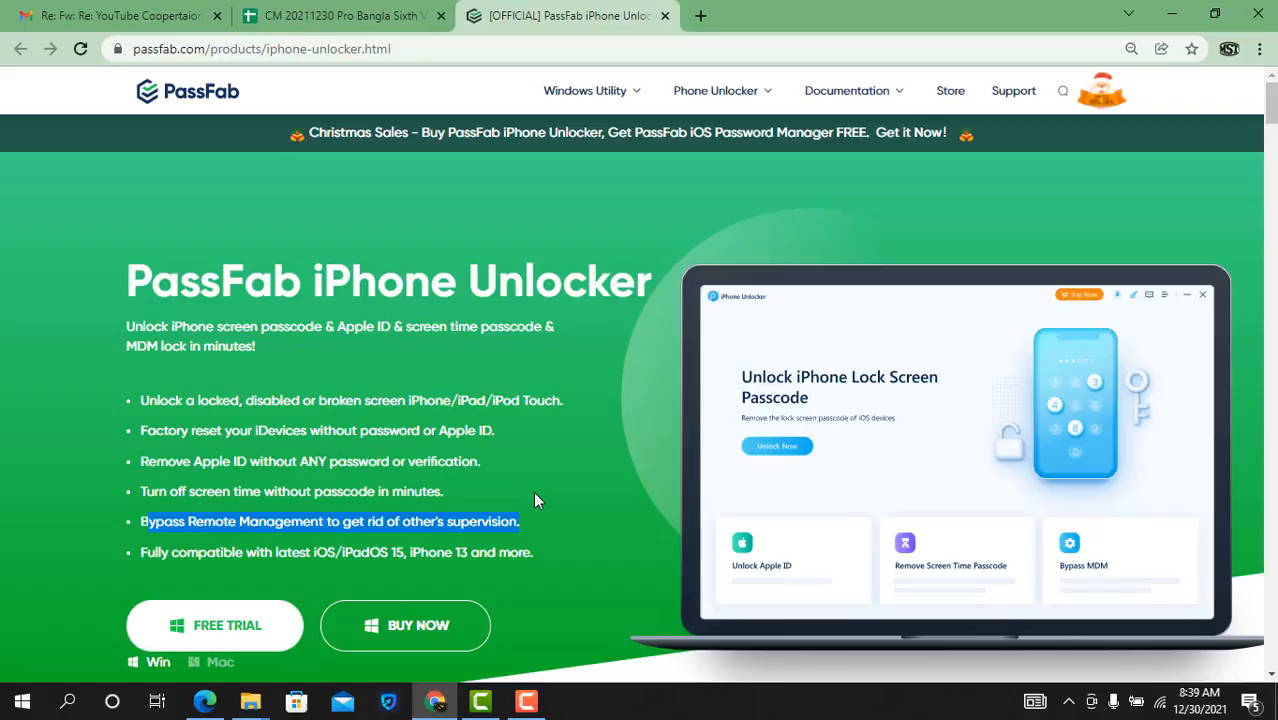
mouse_move(200, 560)
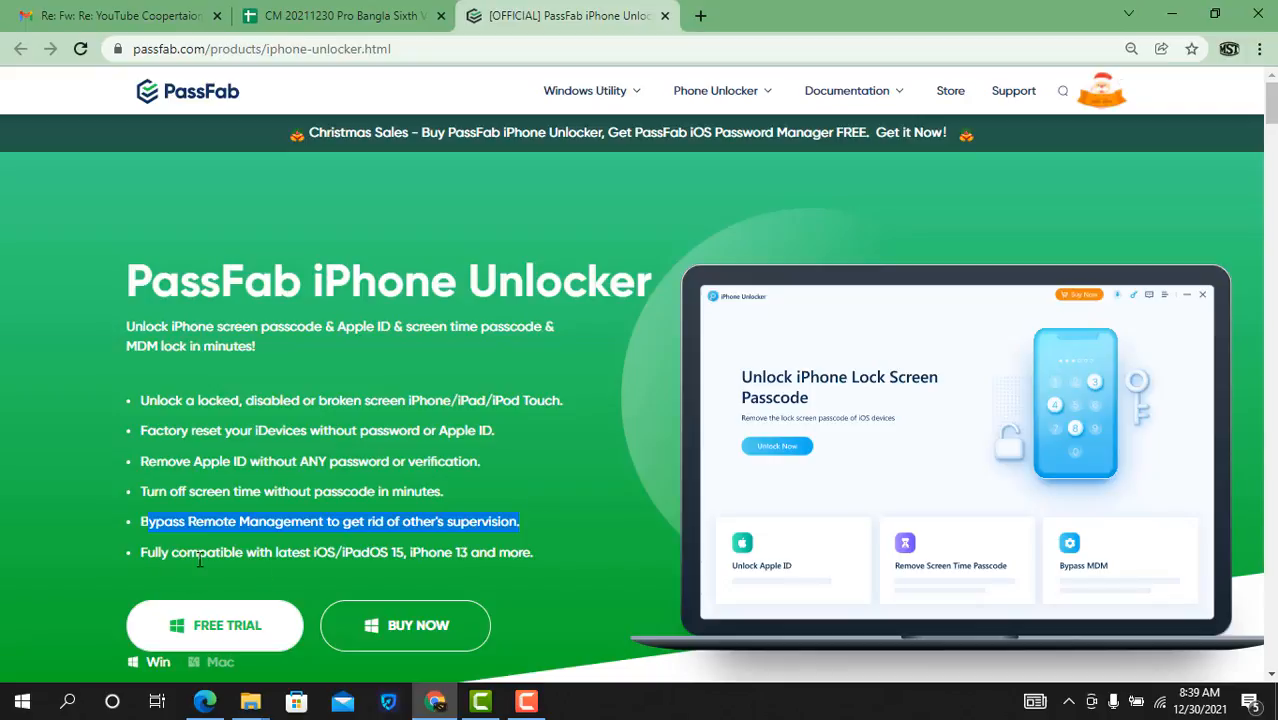
mouse_move(228, 560)
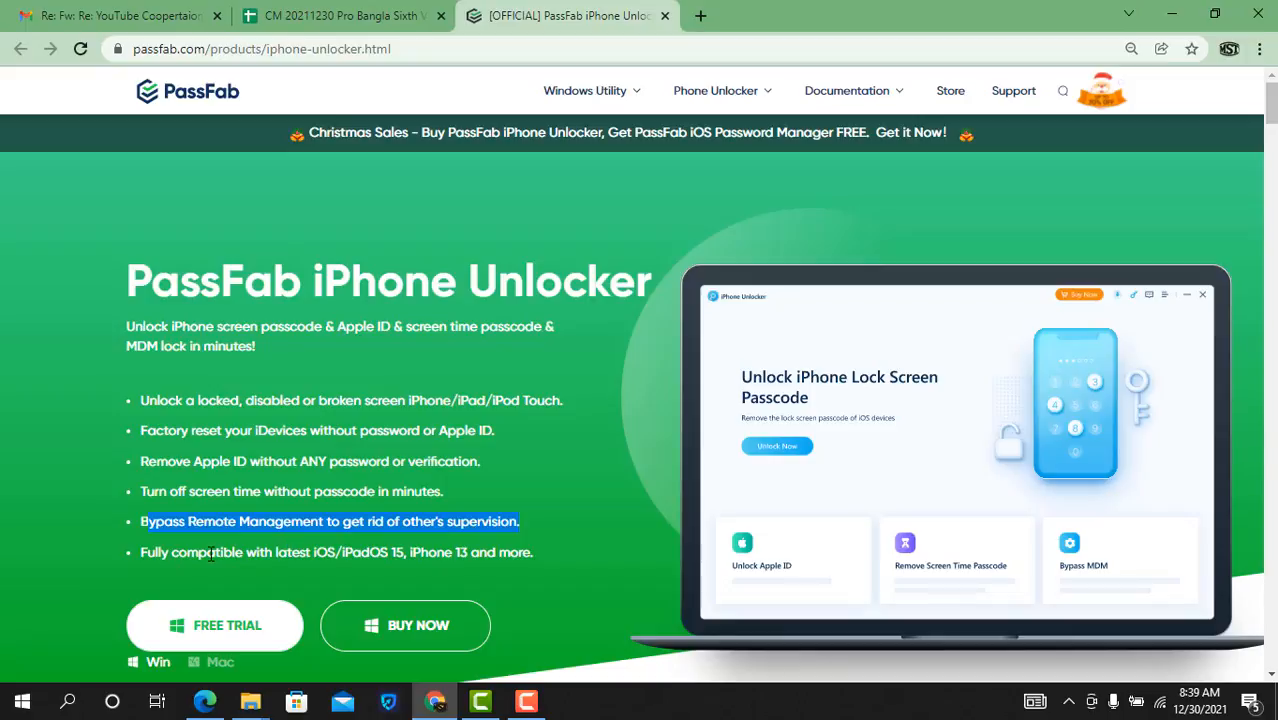
mouse_move(376, 578)
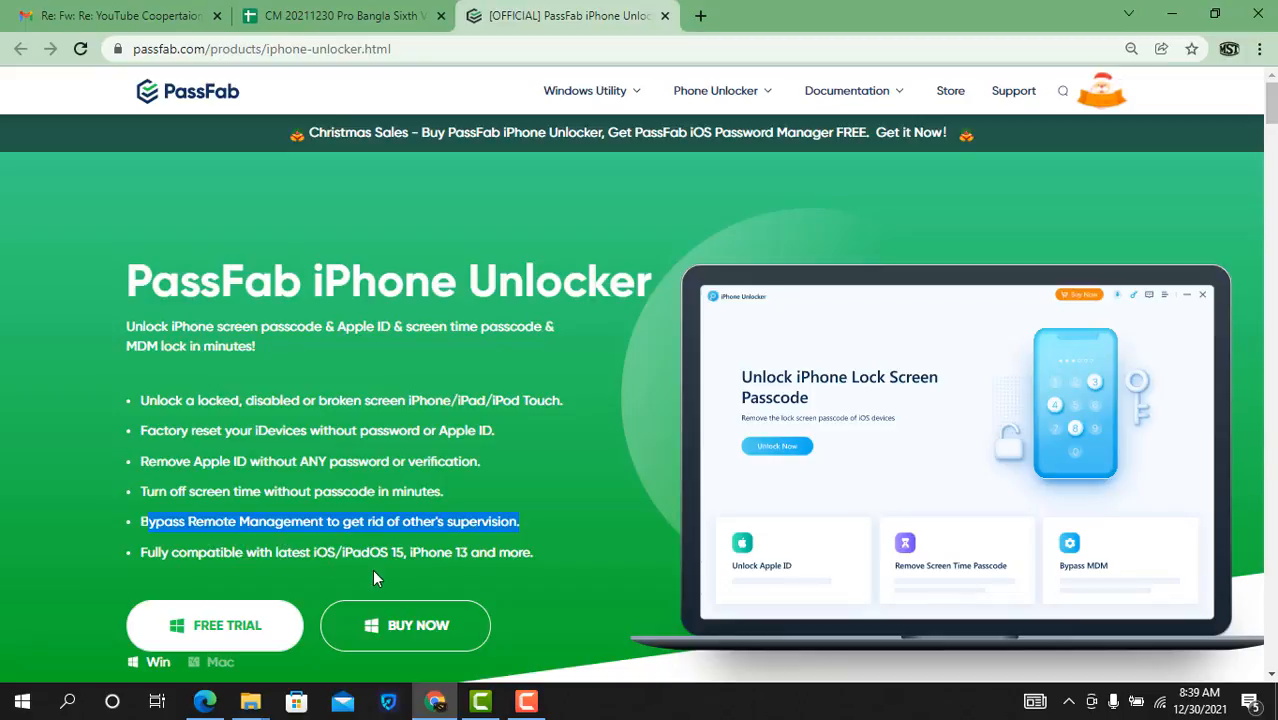
mouse_move(376, 576)
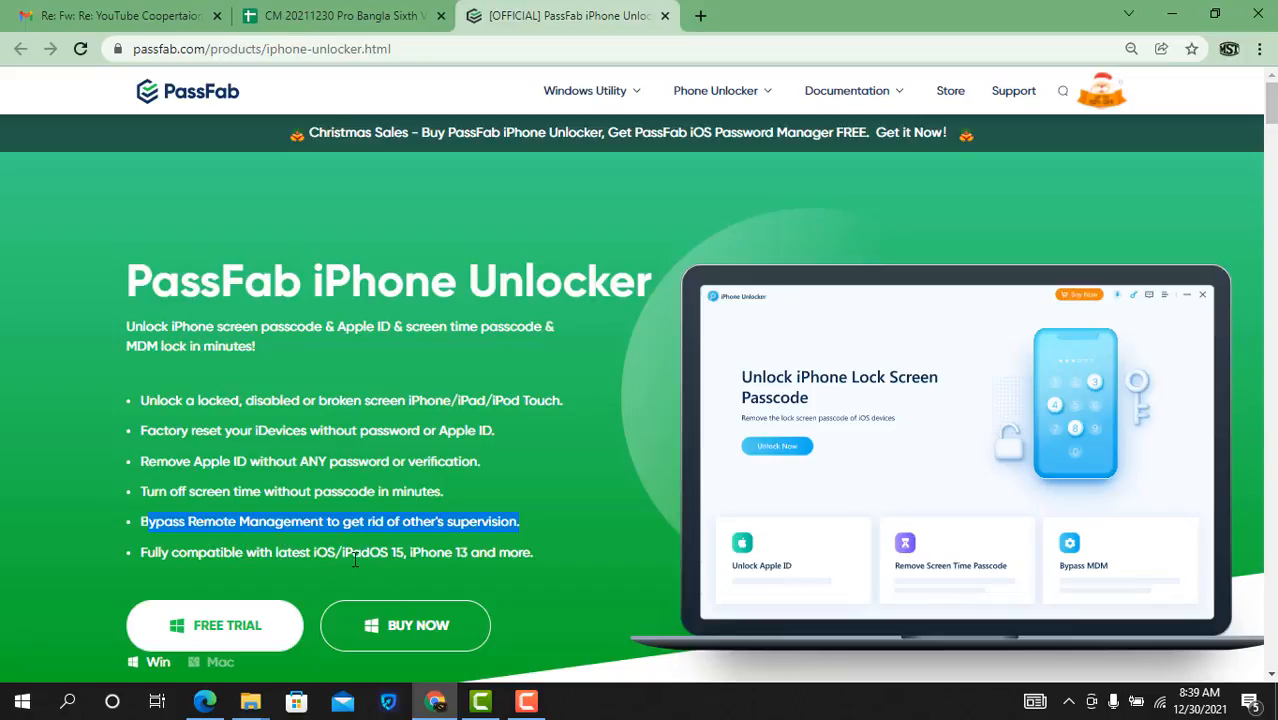
mouse_move(428, 560)
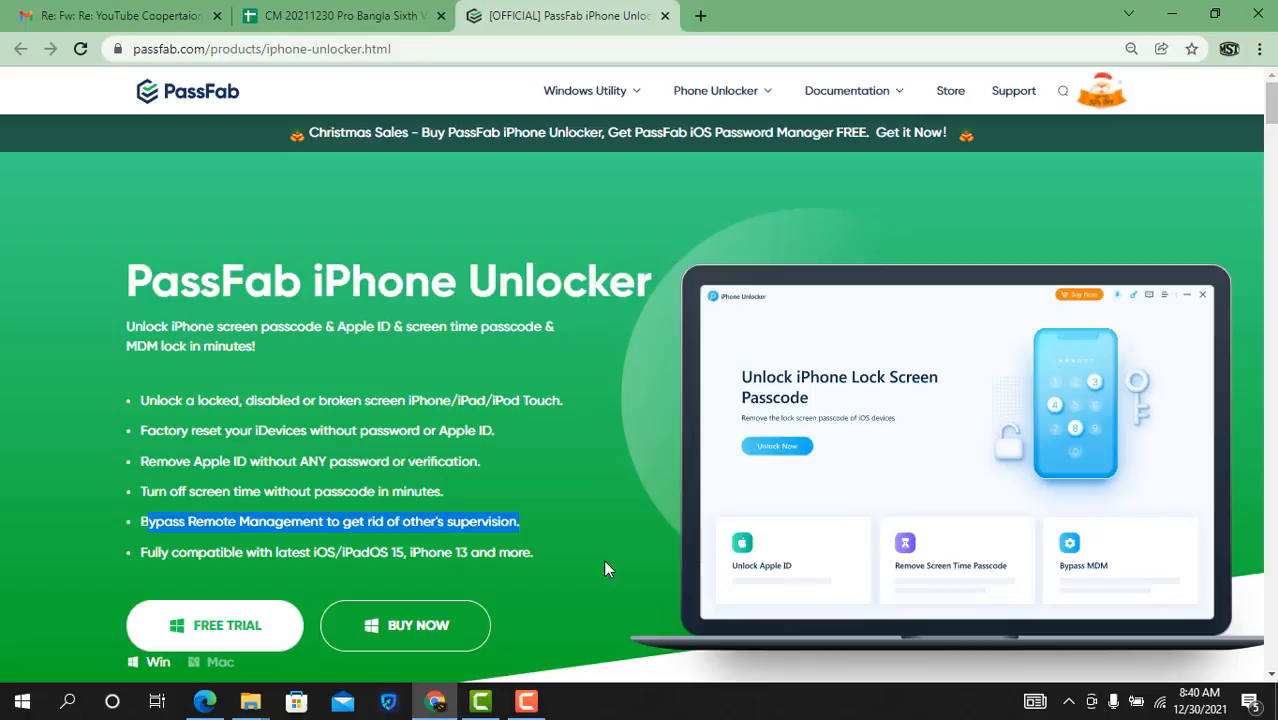
mouse_move(558, 556)
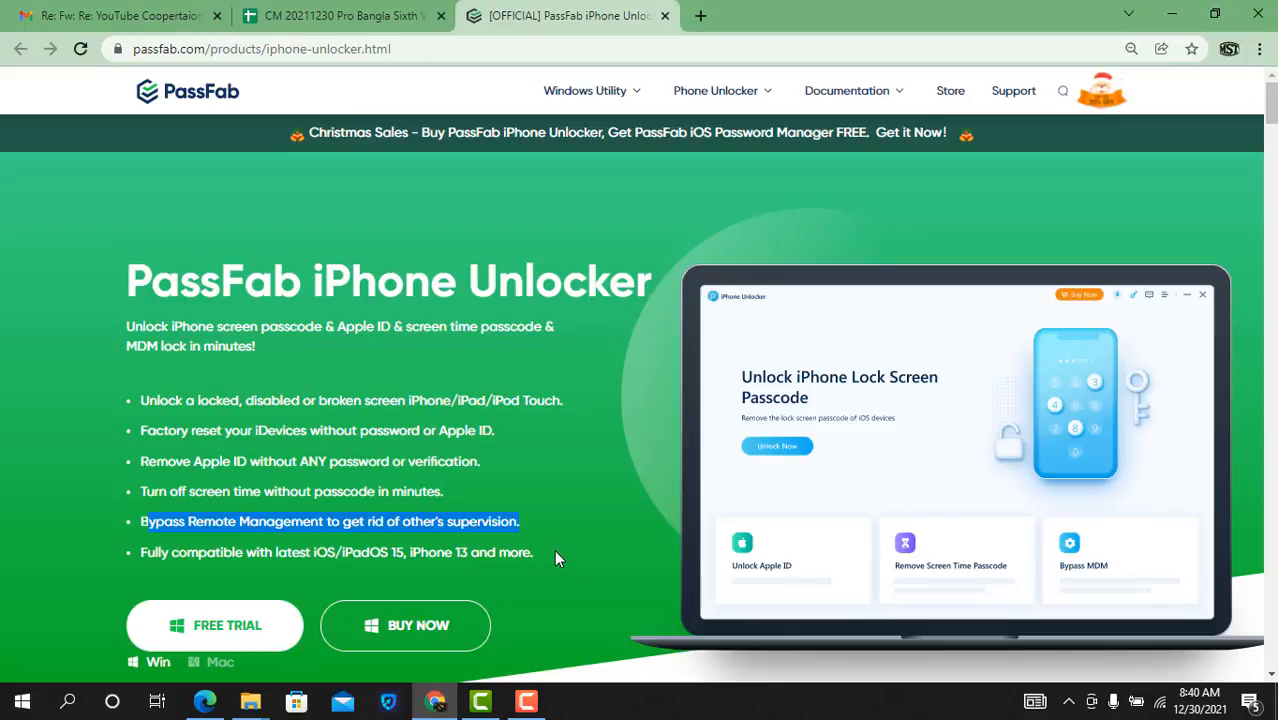
scroll(up, 3)
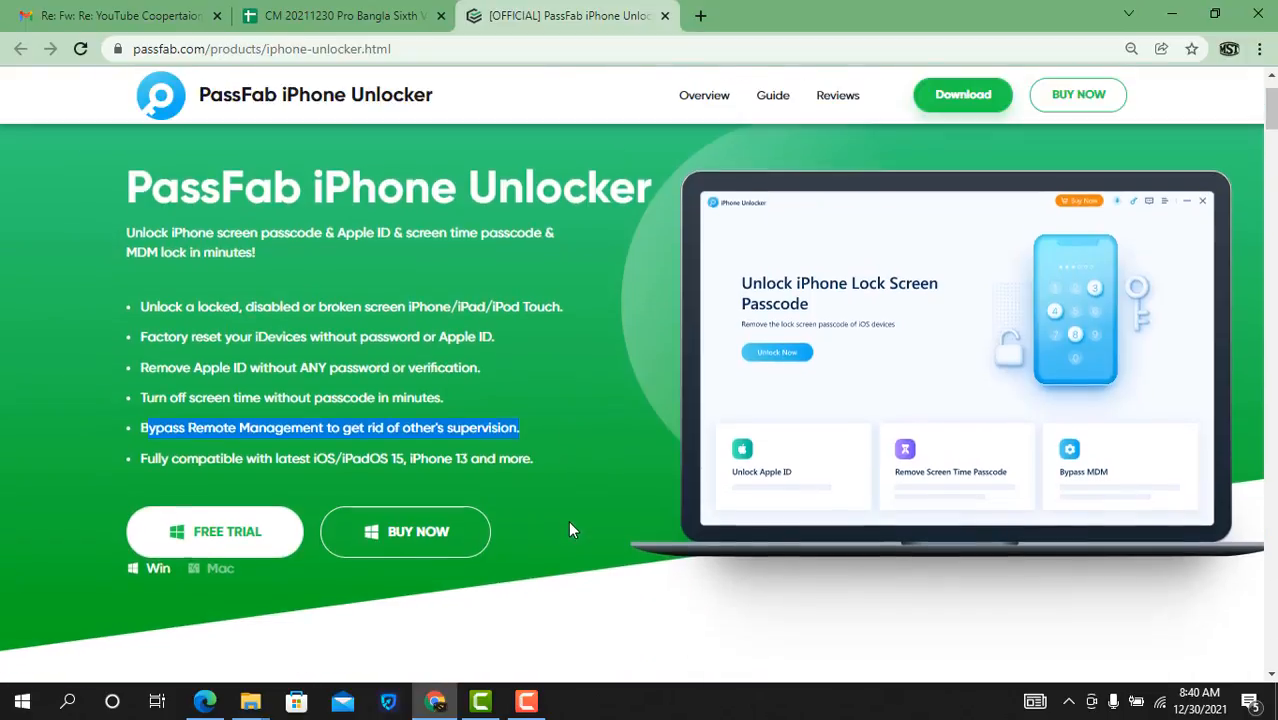
scroll(down, 3)
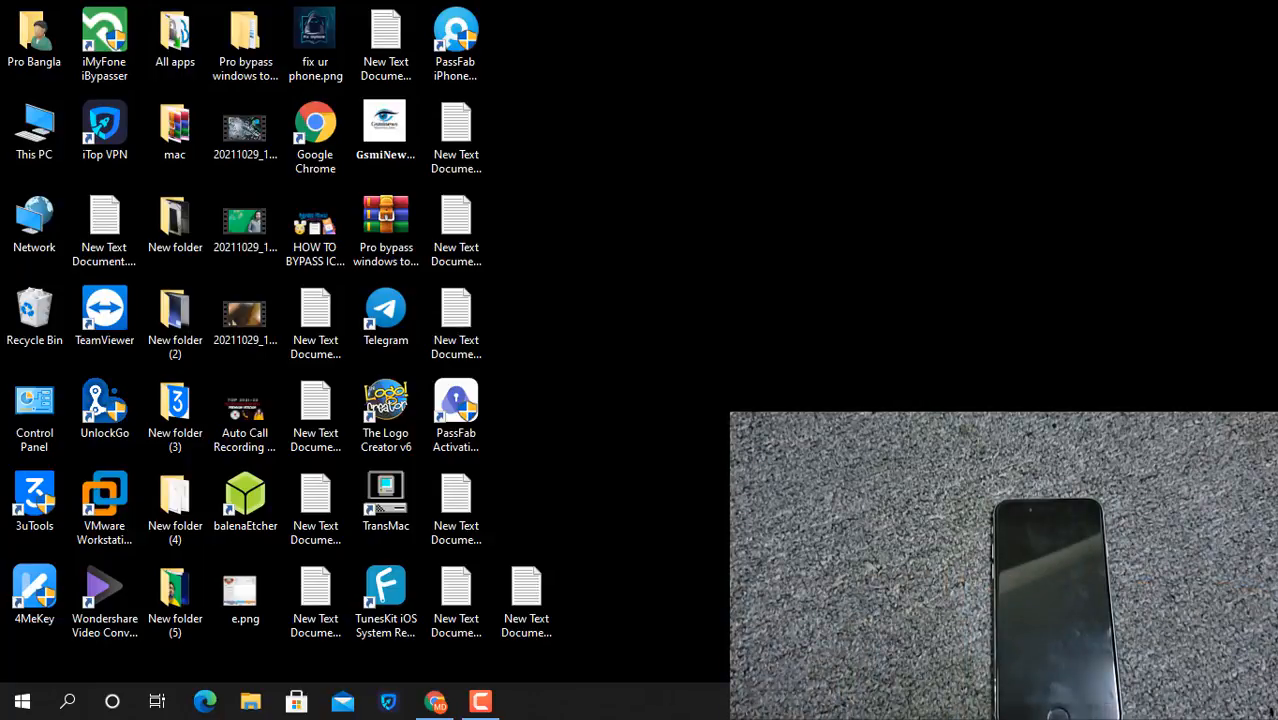
mouse_move(600, 200)
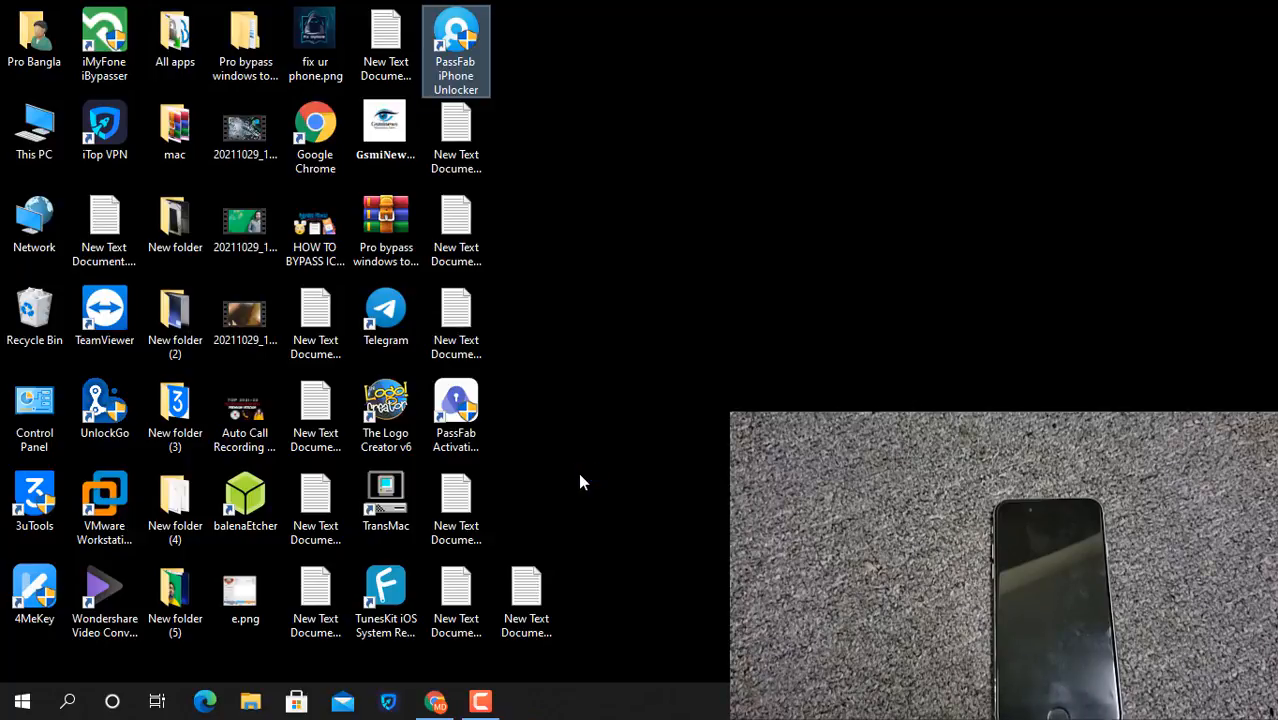
- Launch PassFab iPhone Unlocker, start Unlock iOS Screen and continue past the Remove Screen Lock notice
double_click(454, 44)
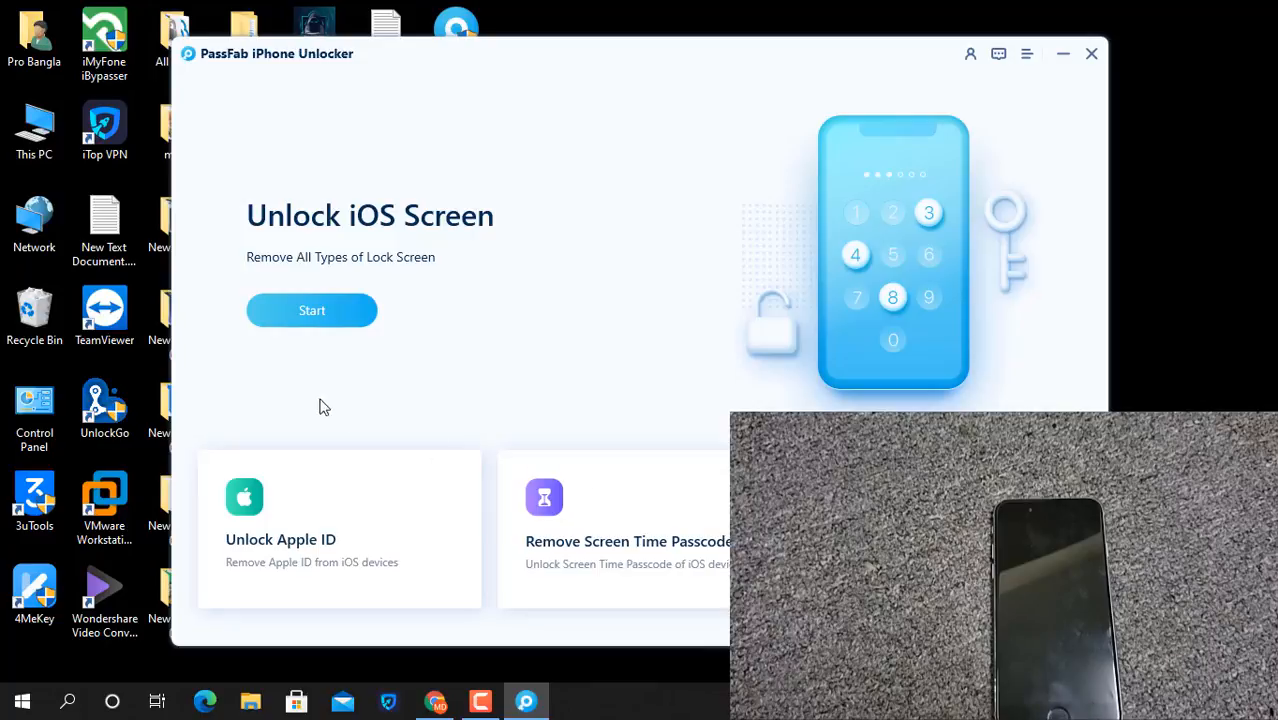
click(312, 310)
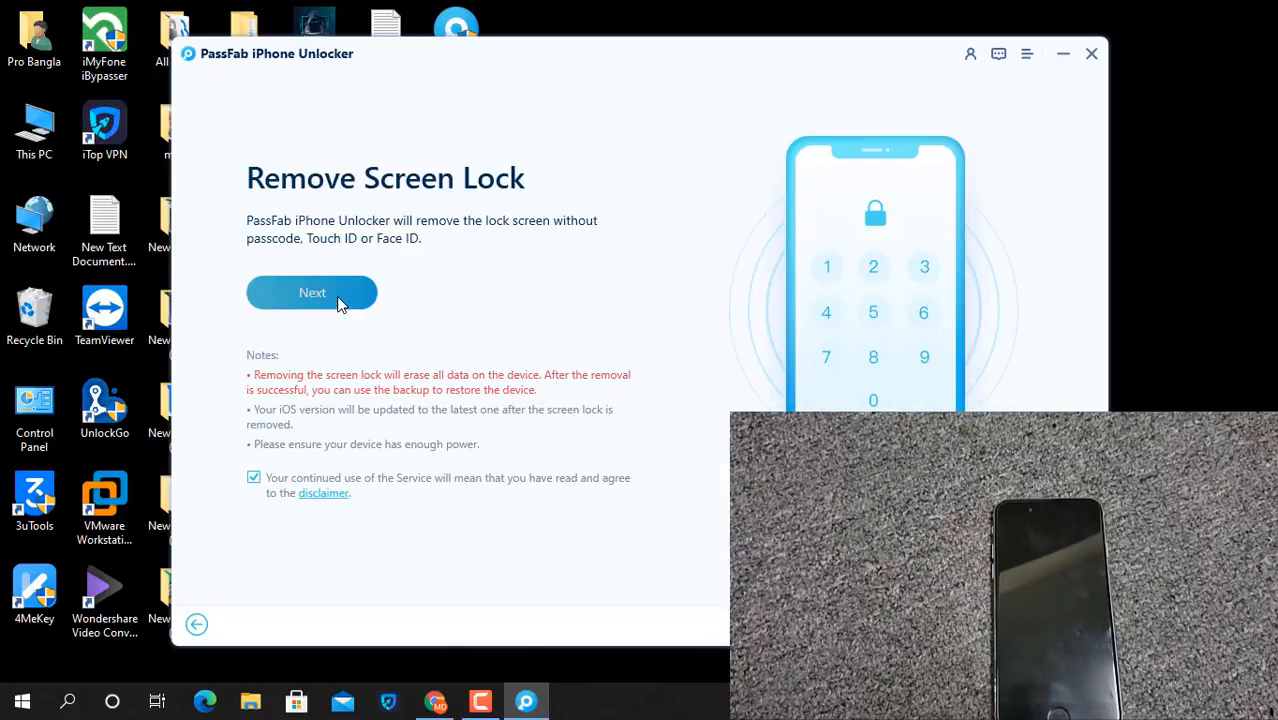
click(312, 292)
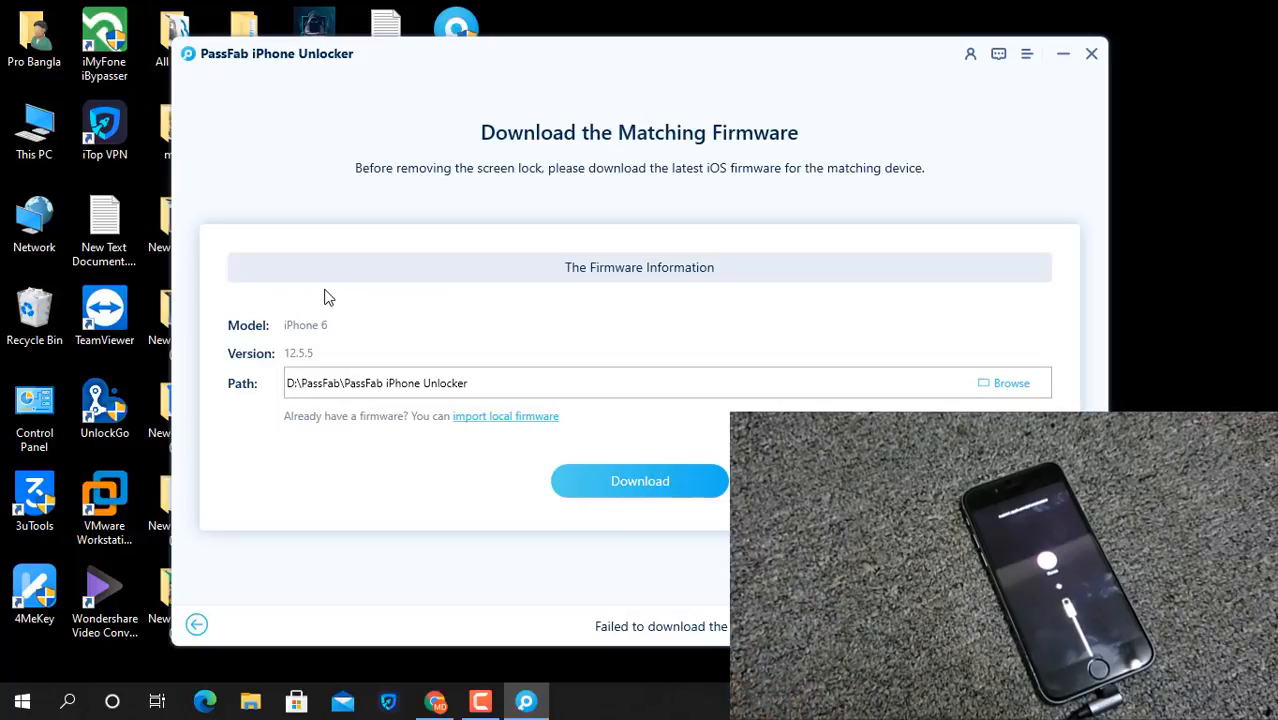
mouse_move(640, 480)
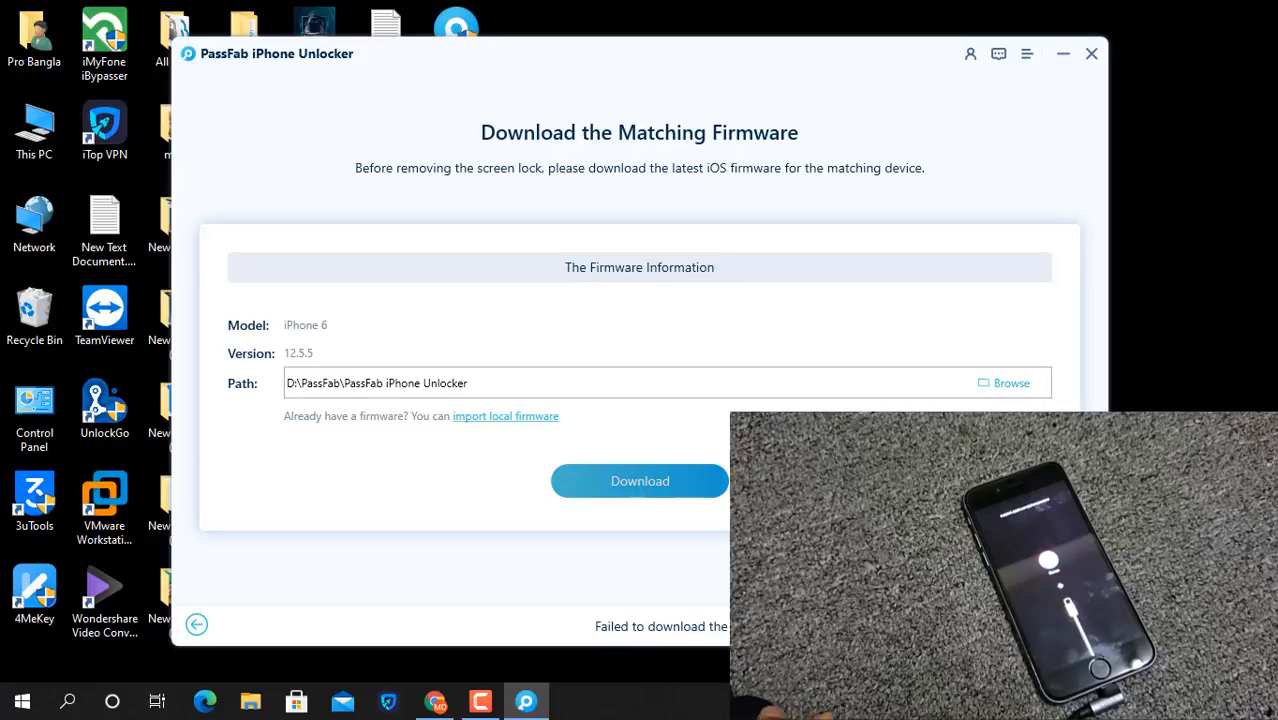
- Return to the Unlock iOS Screen start page after the firmware download fails
click(640, 480)
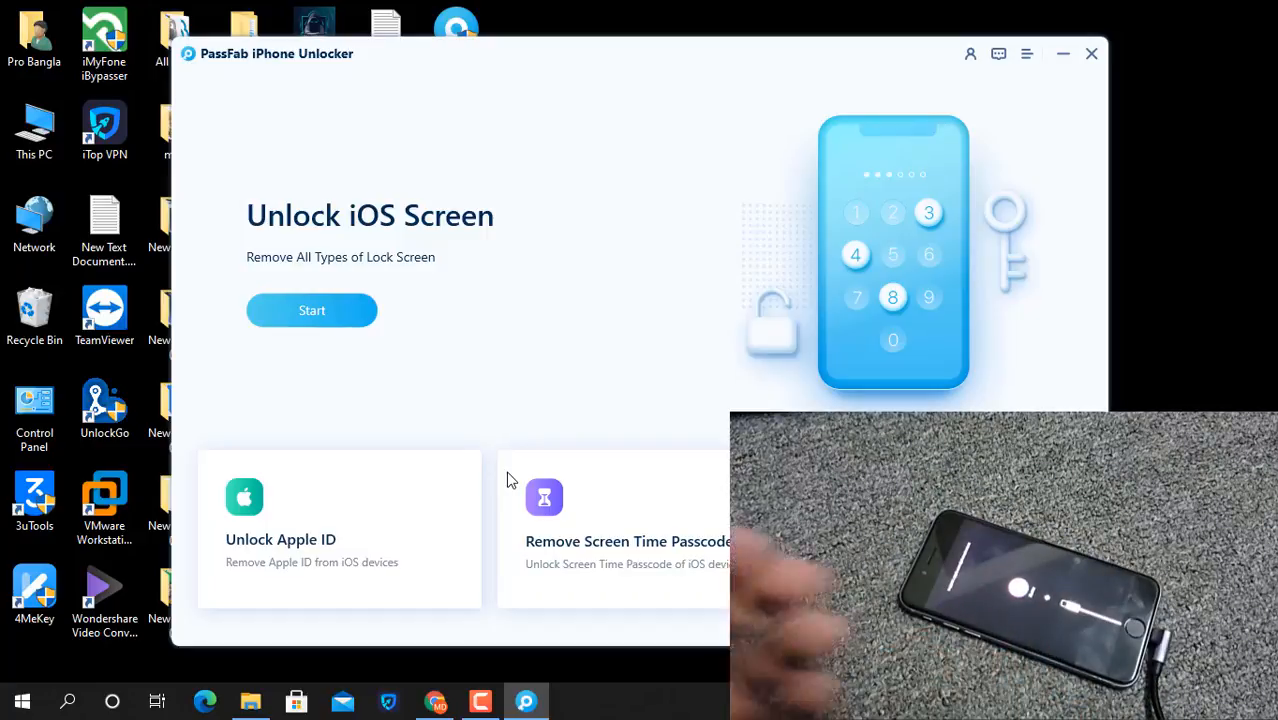
mouse_move(660, 472)
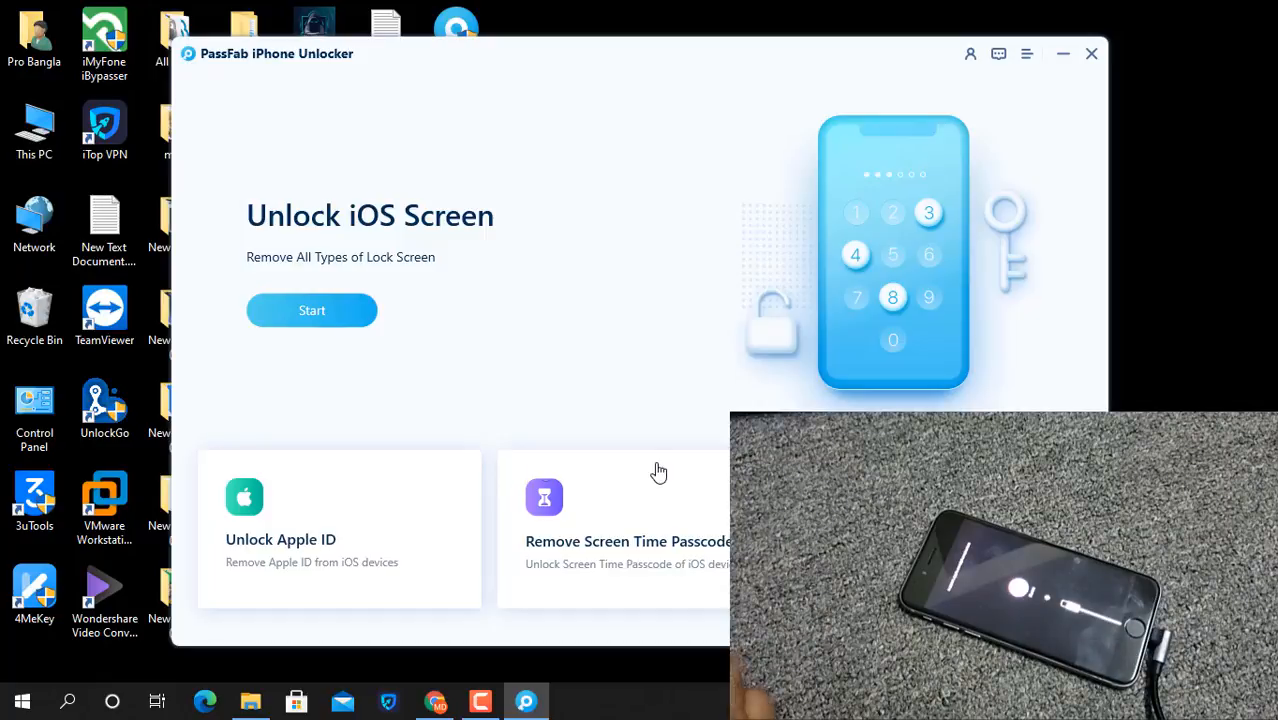
- Restart Unlock iOS Screen and download the matching 12.5.5 firmware for the iPhone 6
click(312, 310)
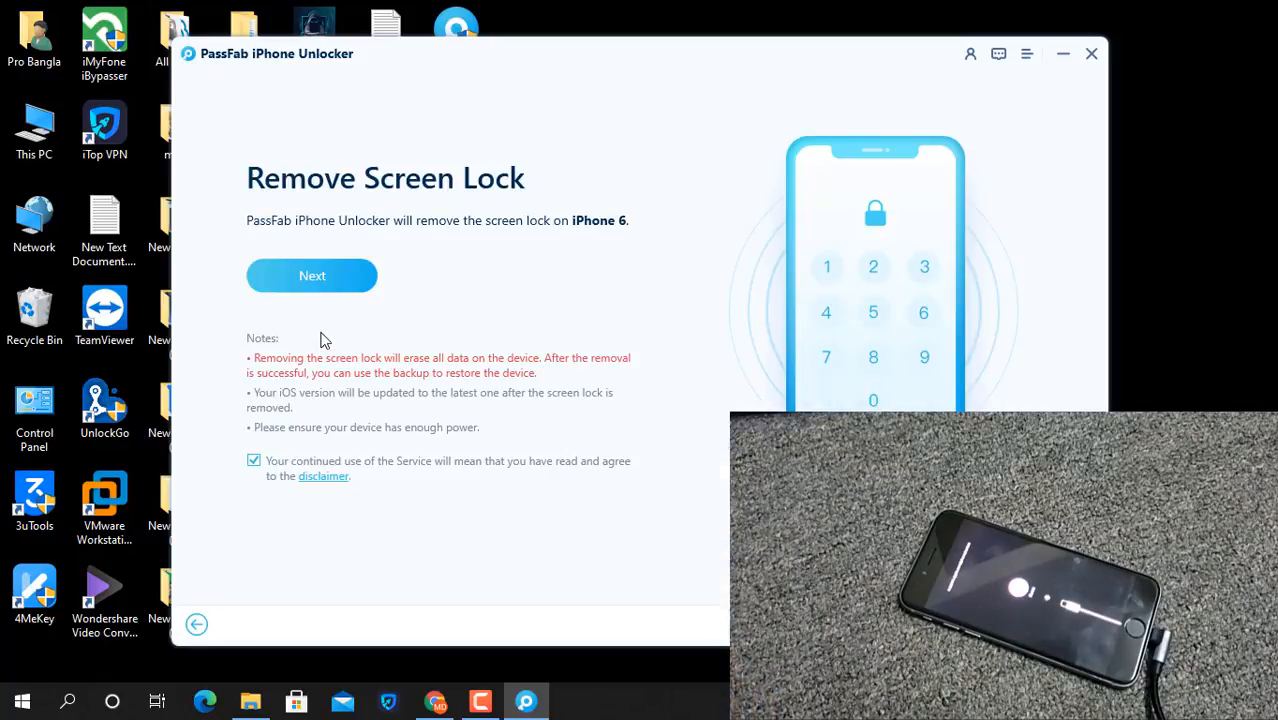
click(312, 276)
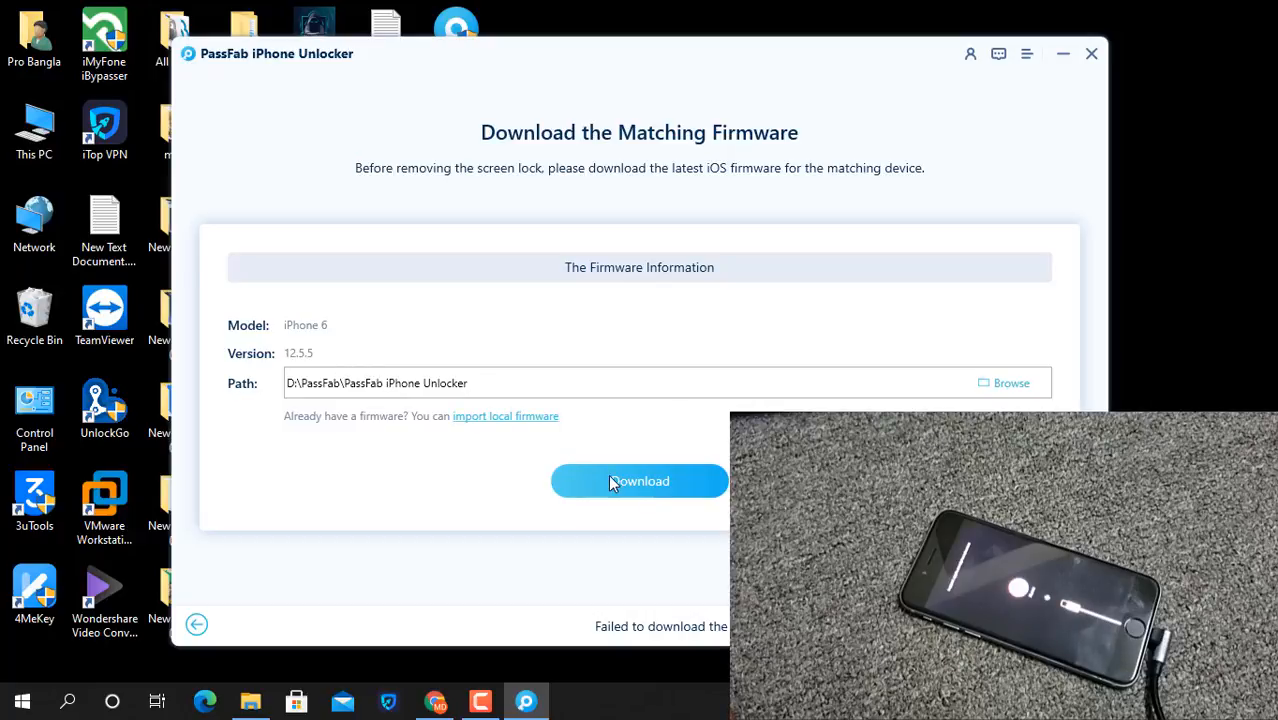
mouse_move(414, 344)
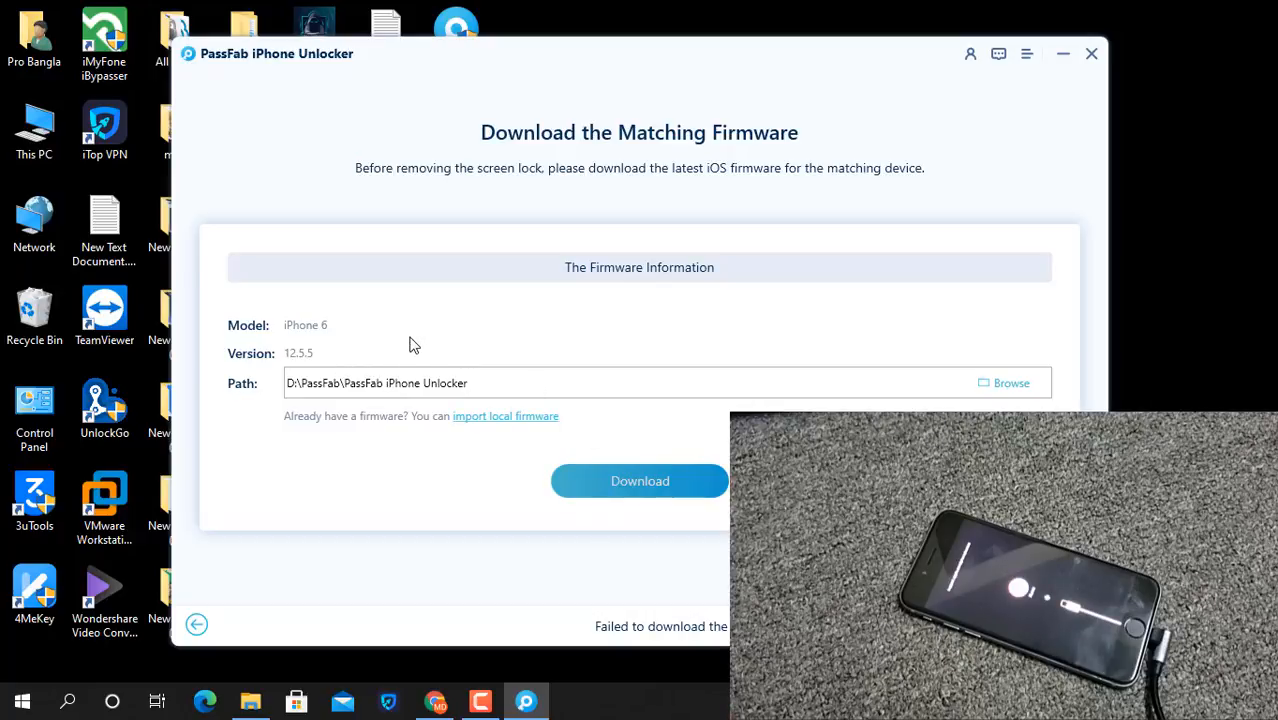
click(640, 480)
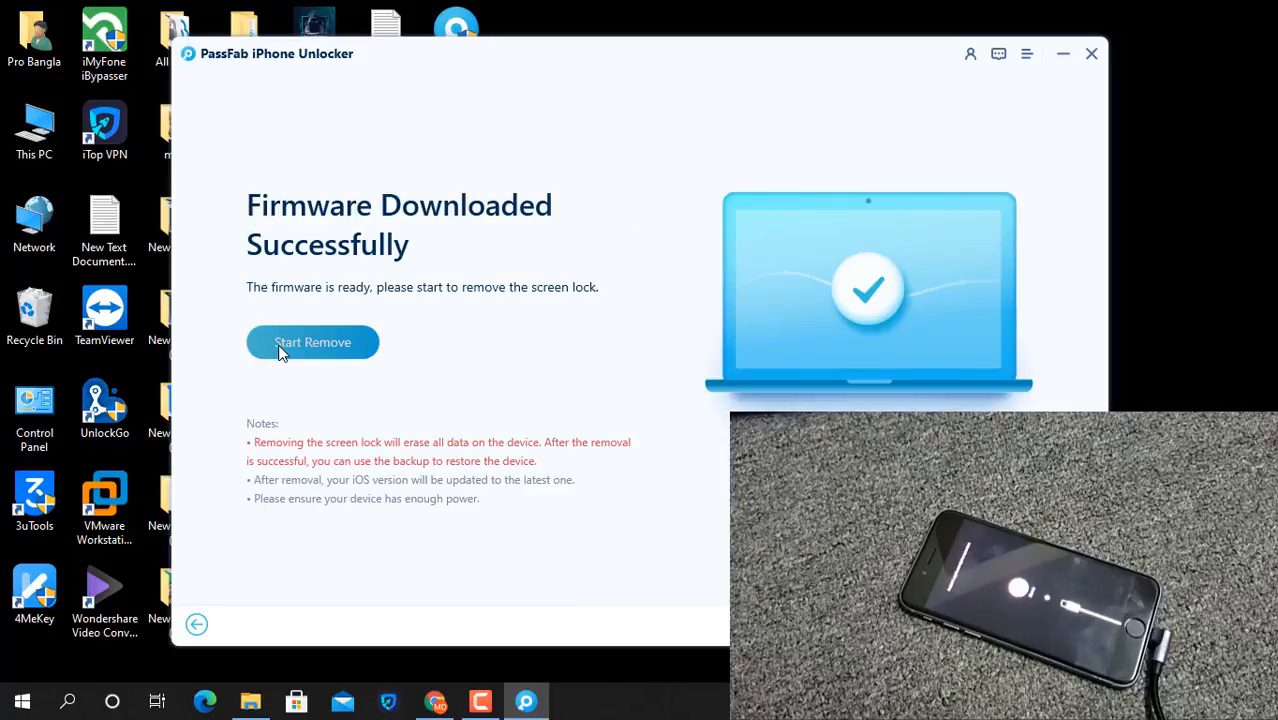
- Start removing the screen lock with the downloaded firmware so verification progress begins
click(312, 342)
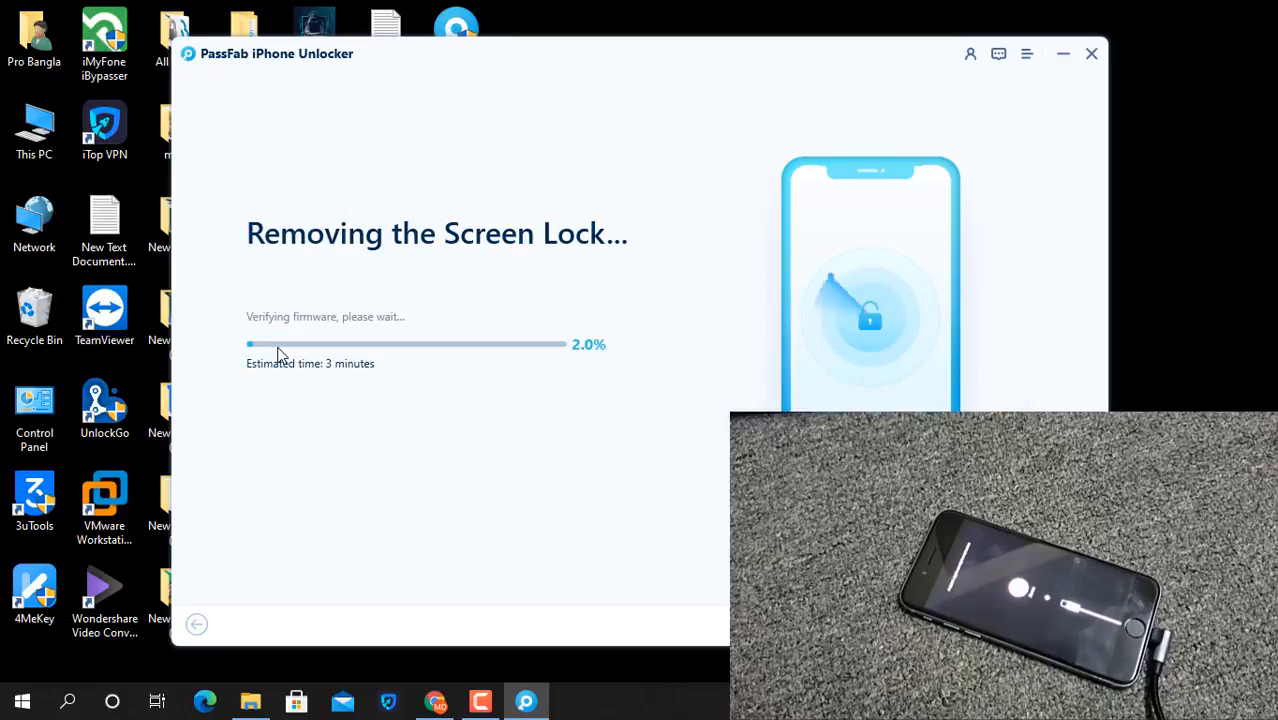